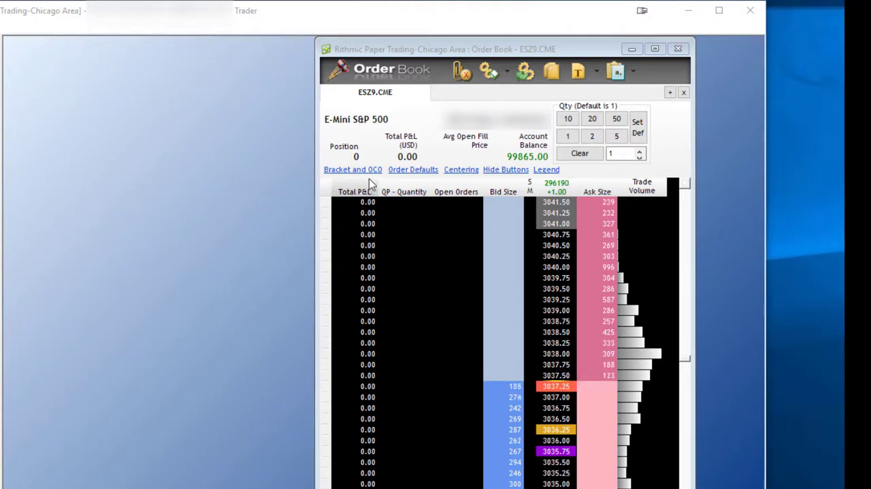
Reveal the Brackets, One Cancels All and Account Templates settings in the ES Z9 order book
{"action": "left_click", "coordinate": [353, 169]}
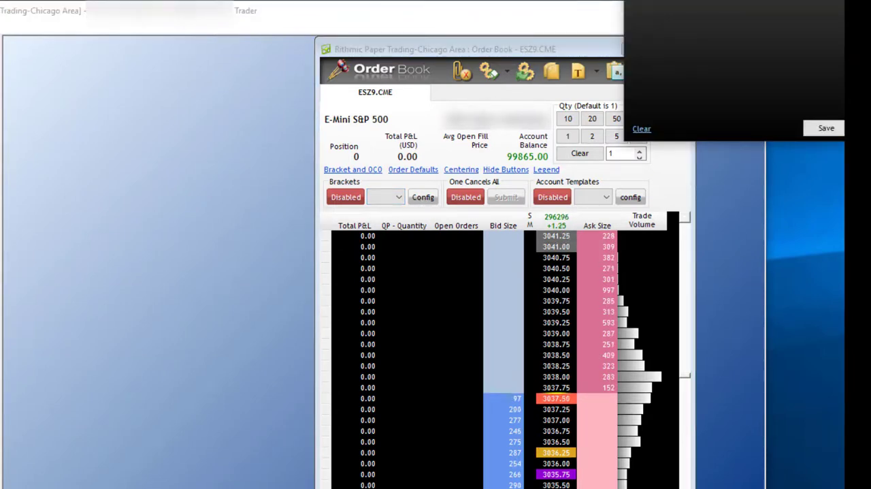
Configure a Both-side bracket: targets 8/1 and 10/1 ticks/qty, stops 8/1 and 10/1
{"action": "left_click", "coordinate": [422, 196]}
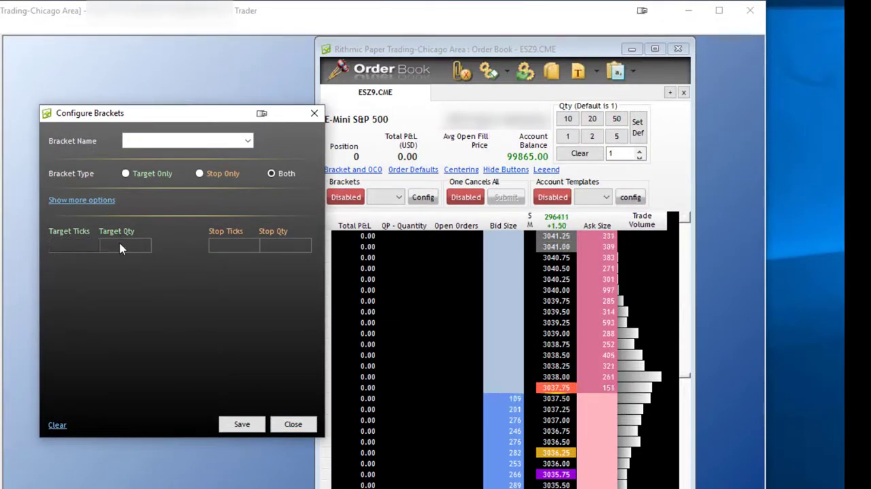
{"action": "left_click", "coordinate": [69, 245]}
{"action": "type", "text": "8"}
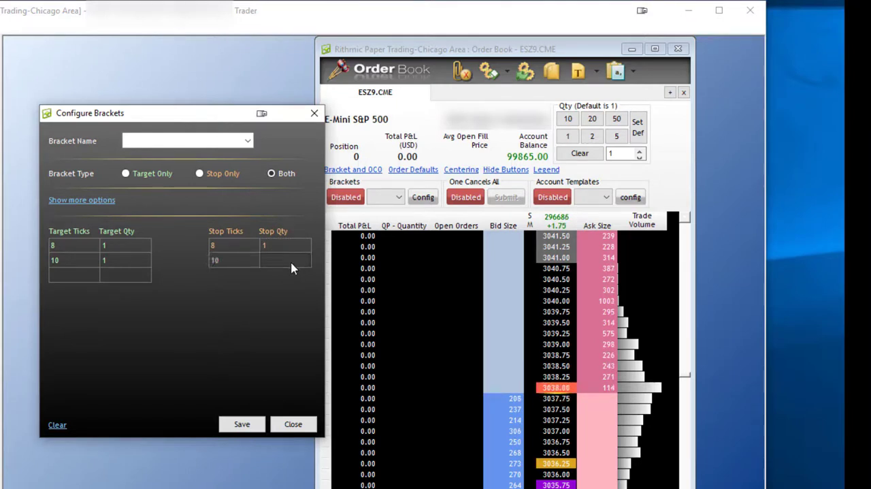
{"action": "left_click", "coordinate": [285, 260]}
{"action": "type", "text": "1"}
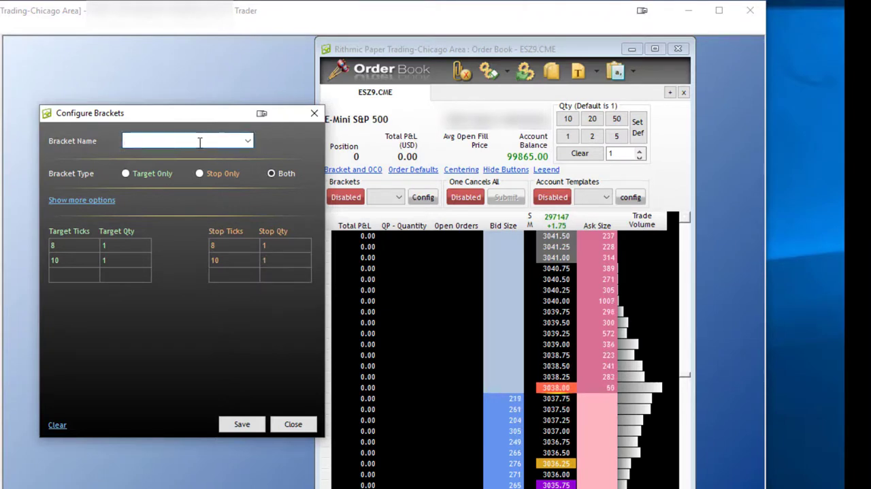
Save the bracket under the name Multi-Bracket and show the saved brackets list
{"action": "type", "text": "Multi-Bracket"}
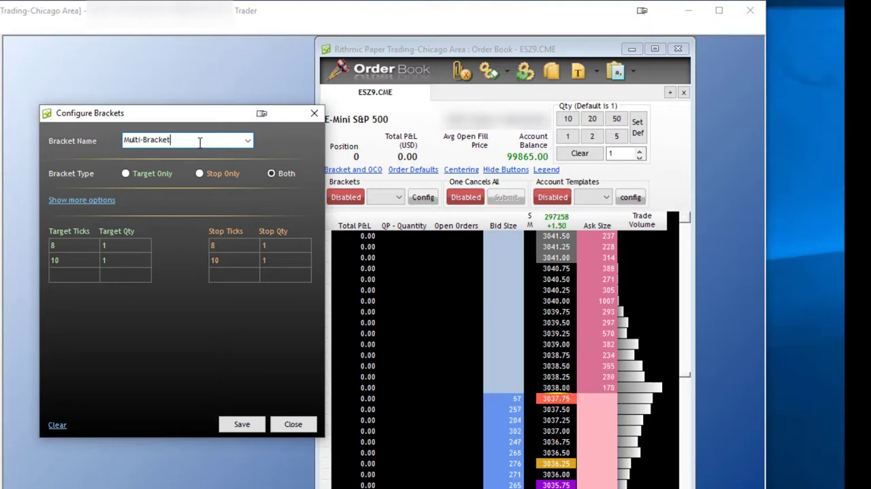
{"action": "left_click", "coordinate": [242, 424]}
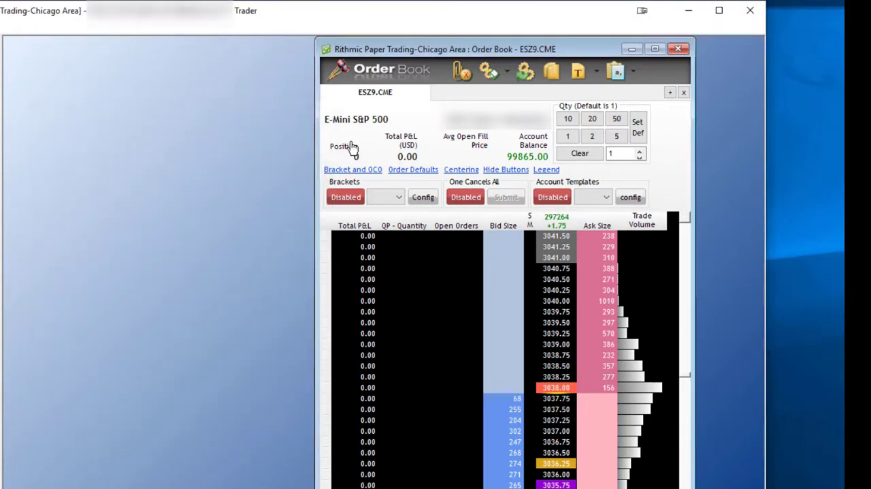
{"action": "left_click", "coordinate": [387, 196]}
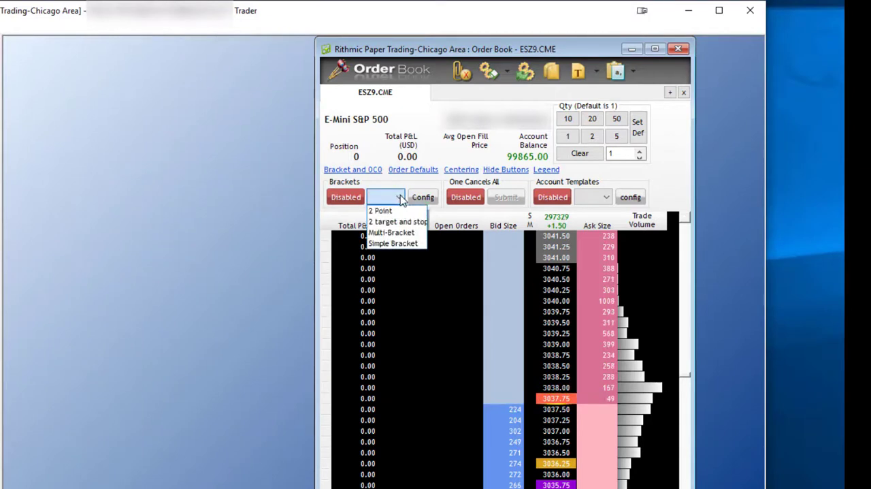
{"action": "mouse_move", "coordinate": [395, 232]}
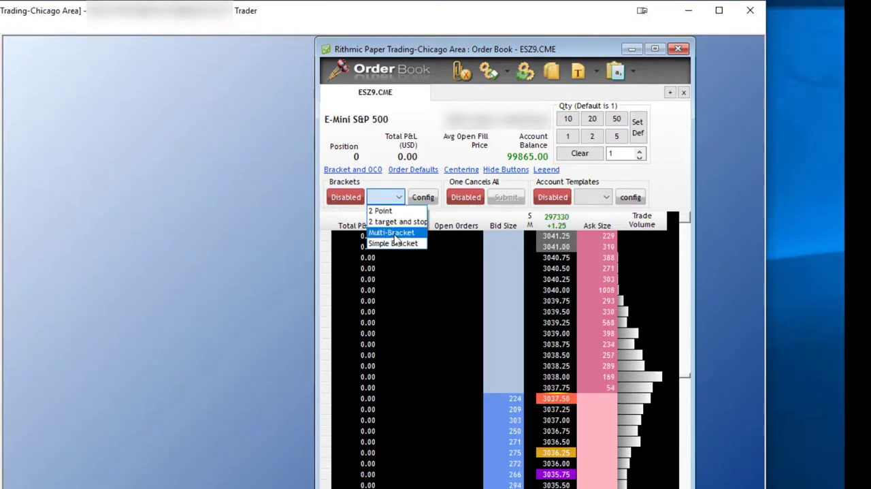
Select Multi-Bracket, switch brackets to Enabled and set the order quantity to 2
{"action": "left_click", "coordinate": [393, 232]}
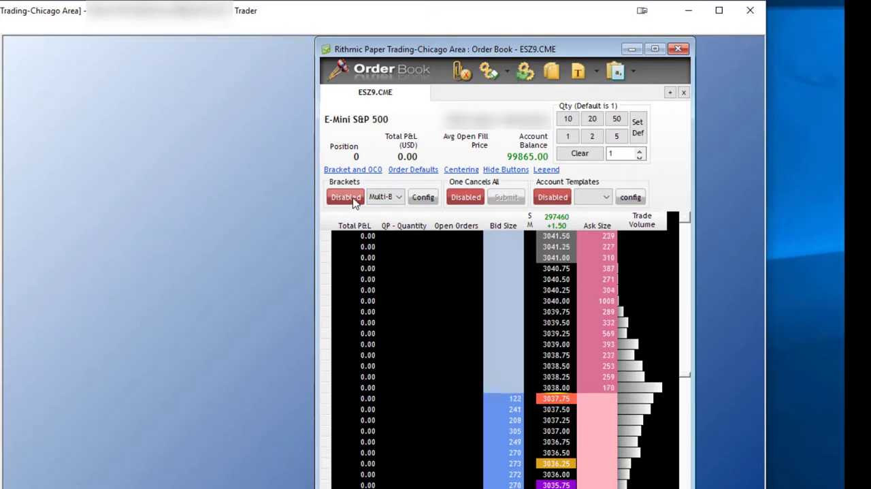
{"action": "left_click", "coordinate": [346, 196]}
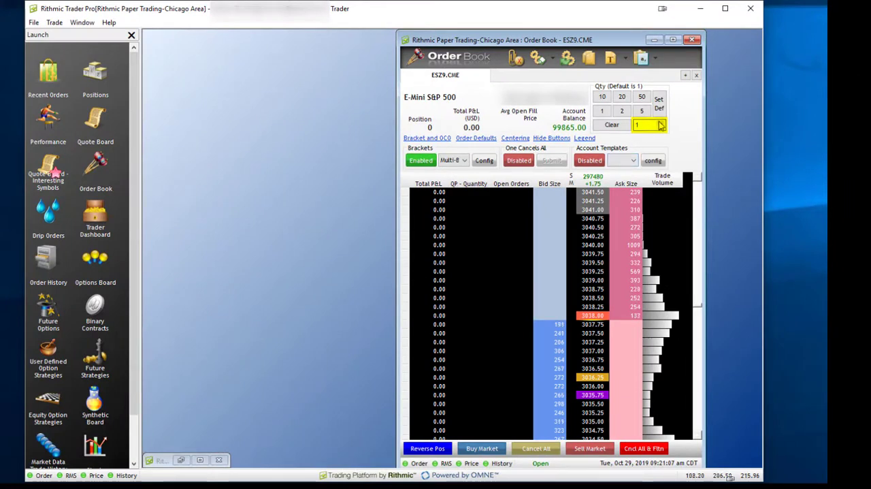
{"action": "left_click", "coordinate": [662, 122]}
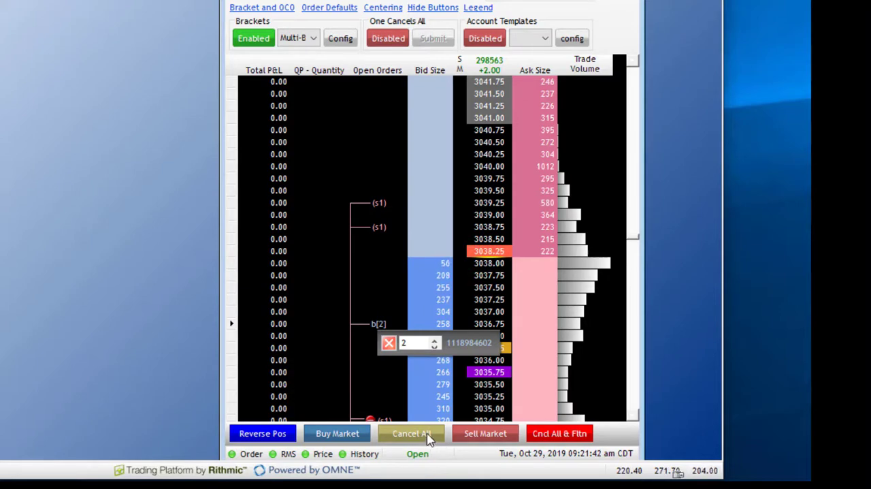
Cancel the working 2-lot buy order and its bracket legs with Cancel All
{"action": "left_click", "coordinate": [411, 433]}
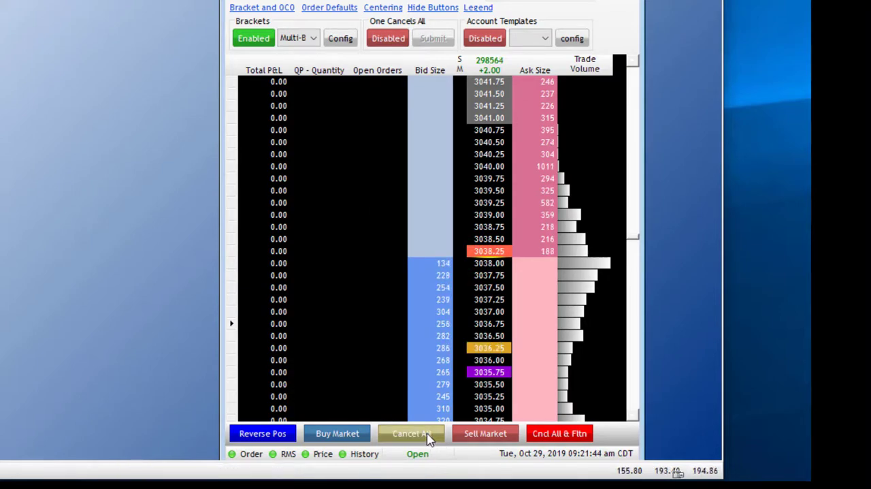